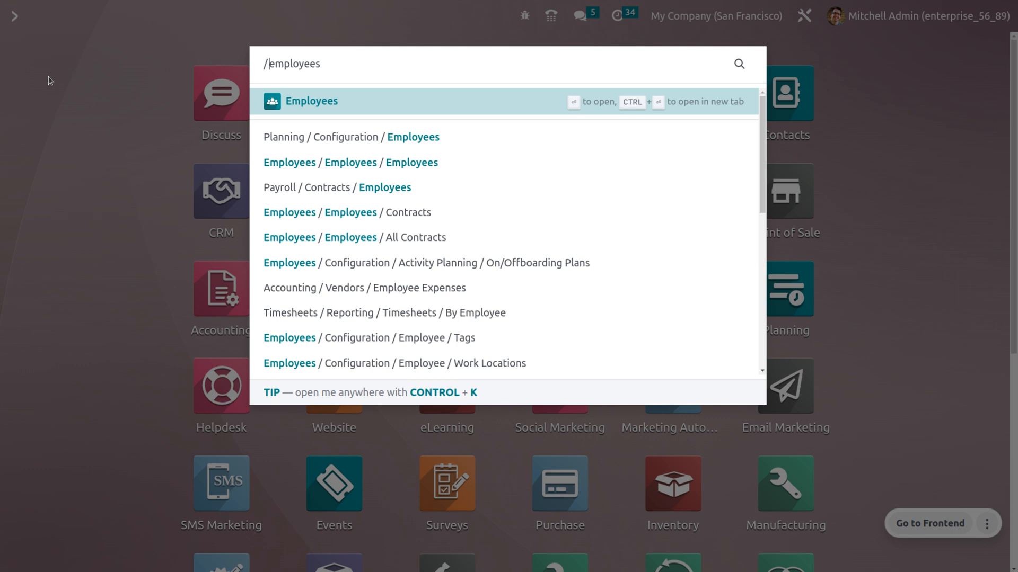
# Go to the Employees app and bring up Abi's employee record
pyautogui.click(310, 100)
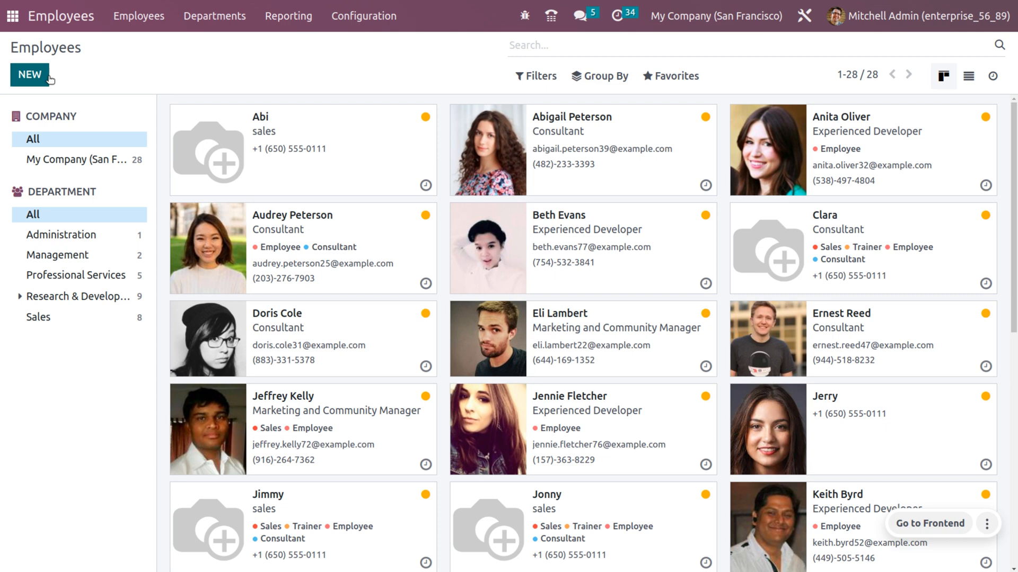
pyautogui.moveTo(323, 150)
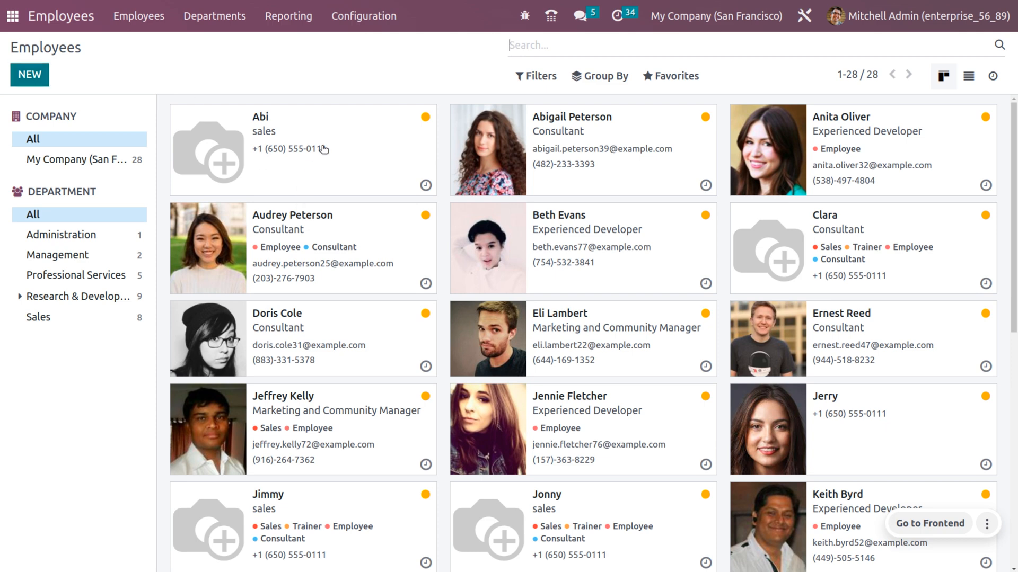
pyautogui.click(279, 131)
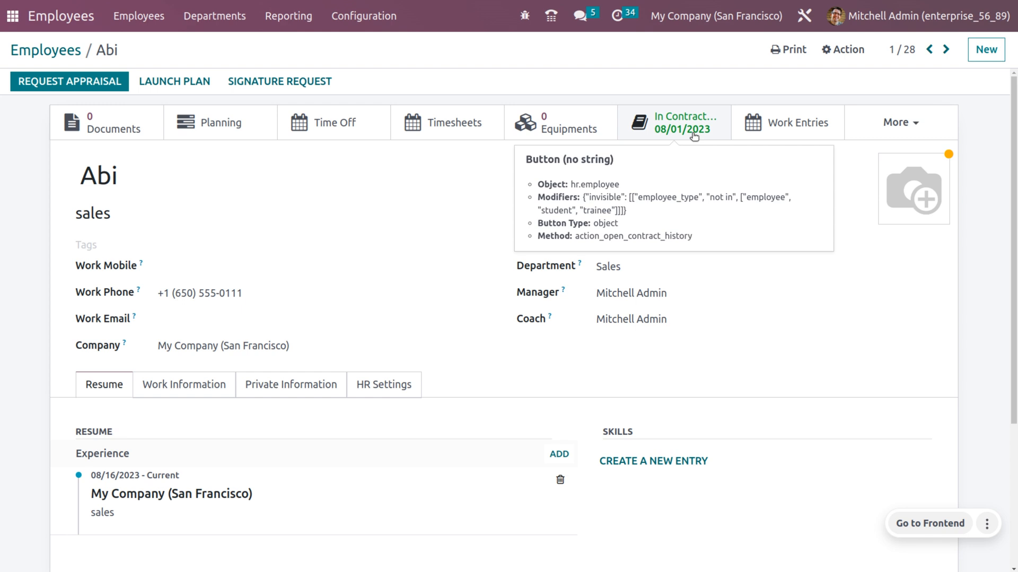
# From Abi's contract history, bring up her running attendance-based contract
pyautogui.click(673, 123)
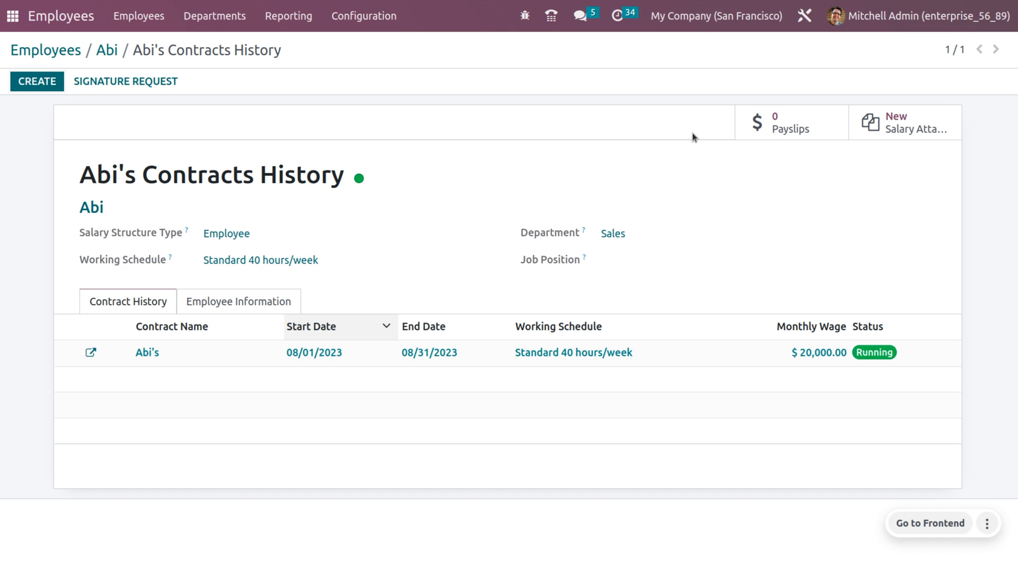
pyautogui.moveTo(463, 230)
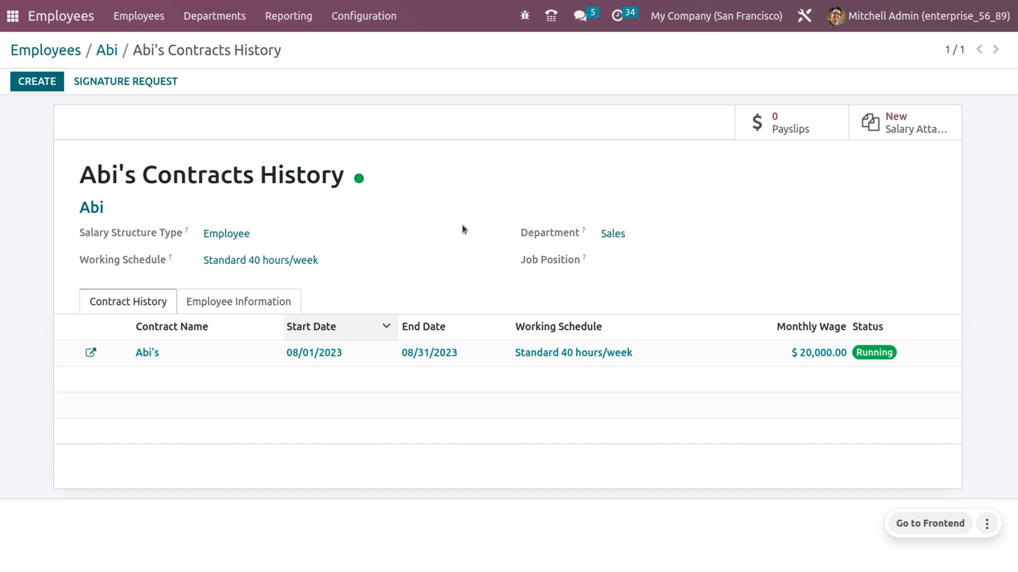
pyautogui.moveTo(91, 352)
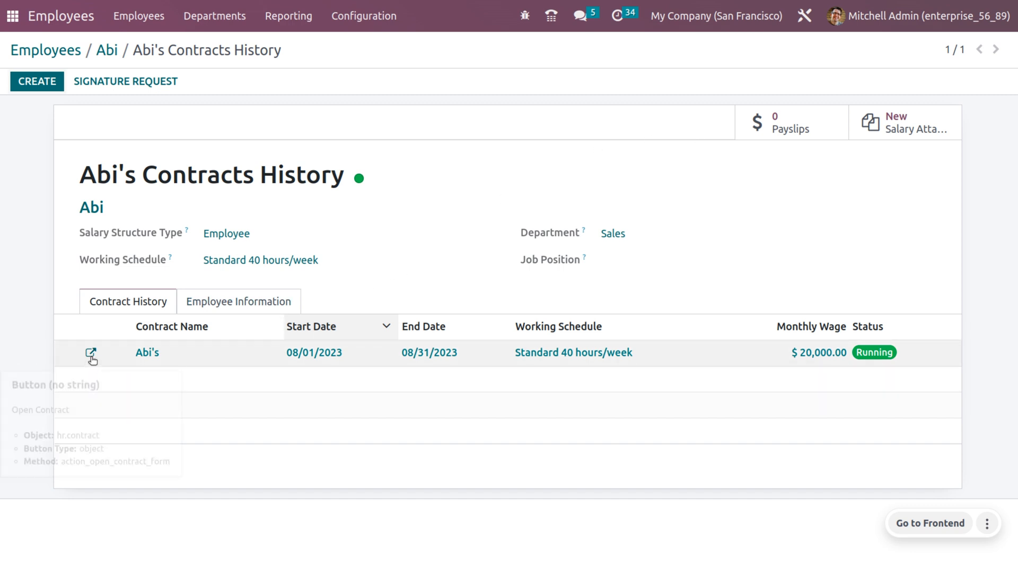
pyautogui.moveTo(91, 355)
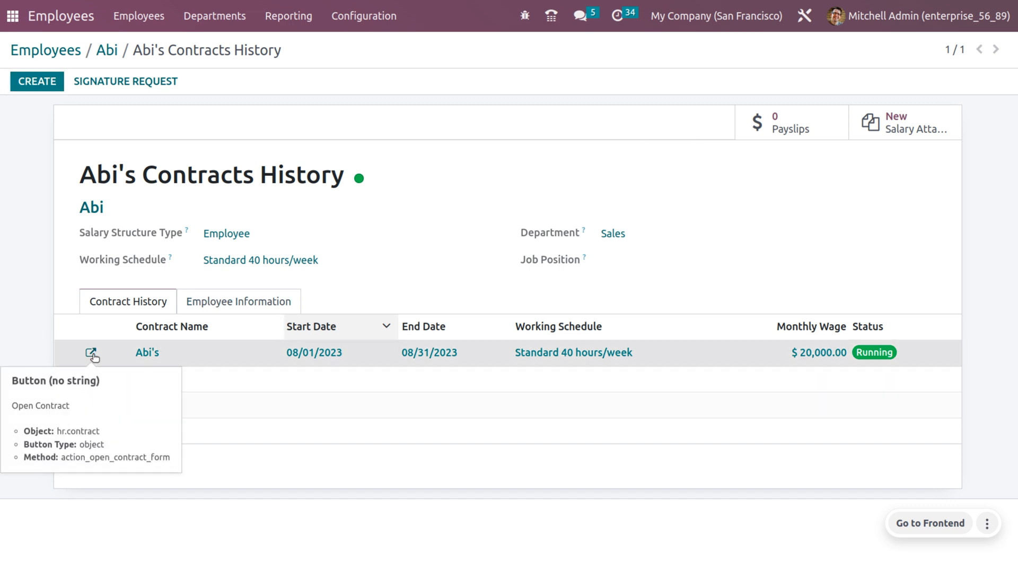
pyautogui.click(91, 352)
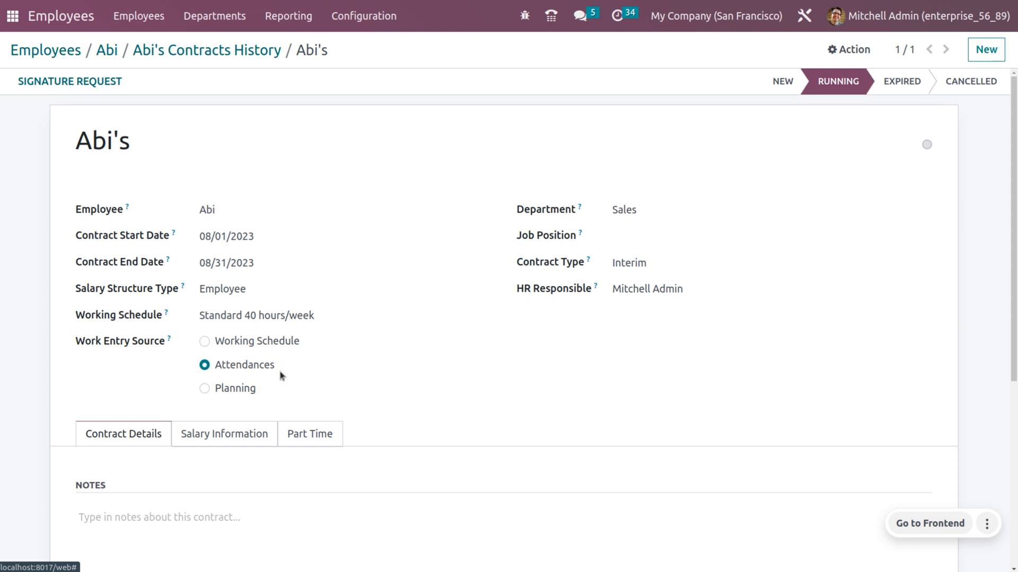
# Check the Salary Information showing a $20,000 monthly fixed wage, then return to the employee directory
pyautogui.click(123, 434)
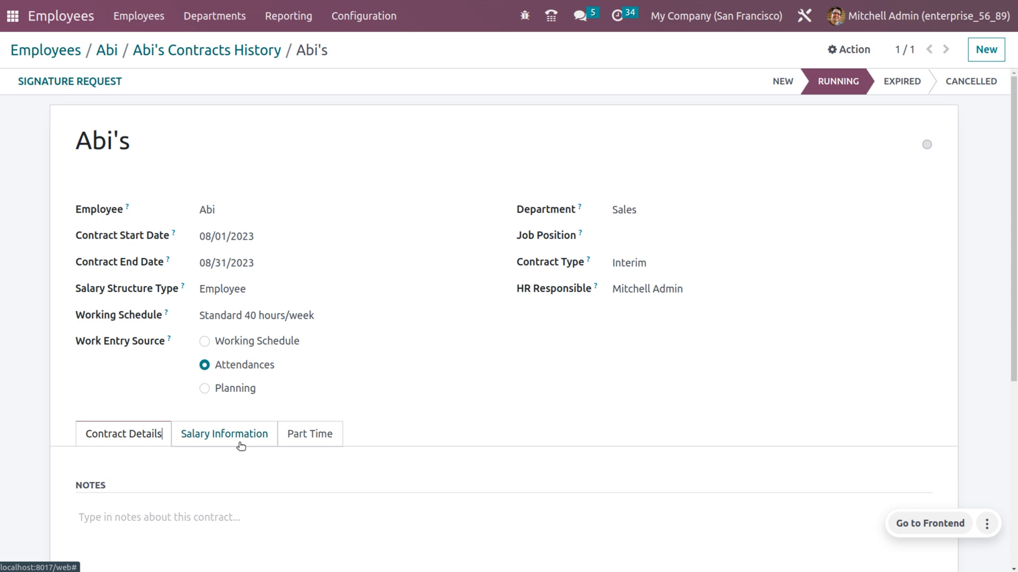
pyautogui.click(223, 433)
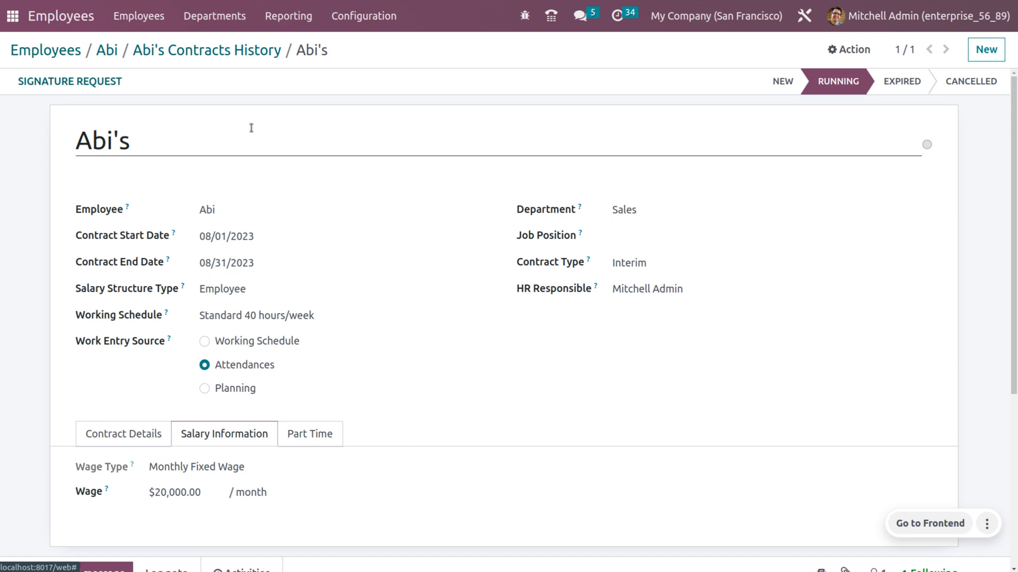
pyautogui.moveTo(138, 16)
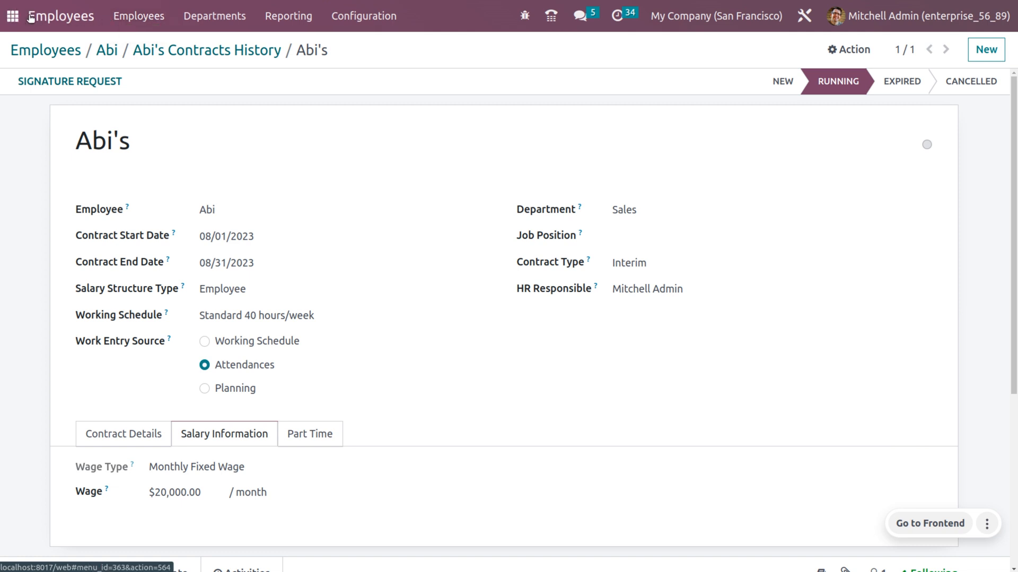
pyautogui.click(11, 16)
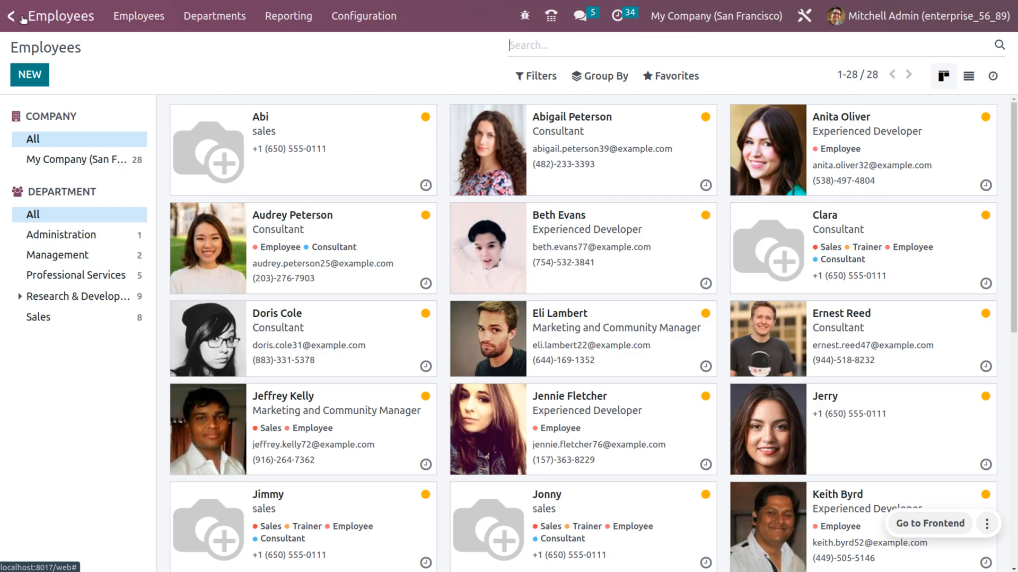
# In Attendances, add a new attendance line with Abi as the employee
pyautogui.click(12, 16)
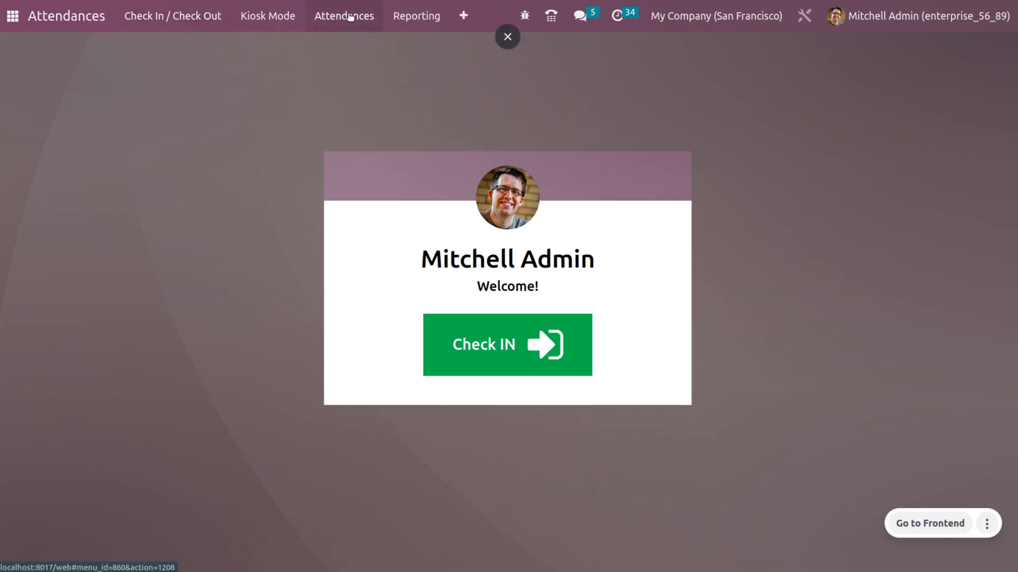
pyautogui.click(344, 16)
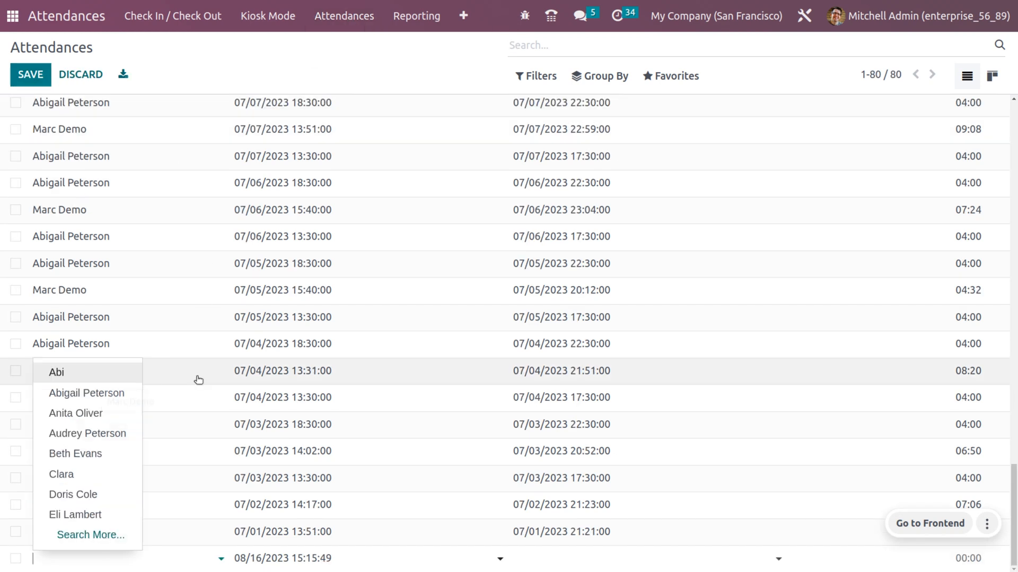
pyautogui.write('abi')
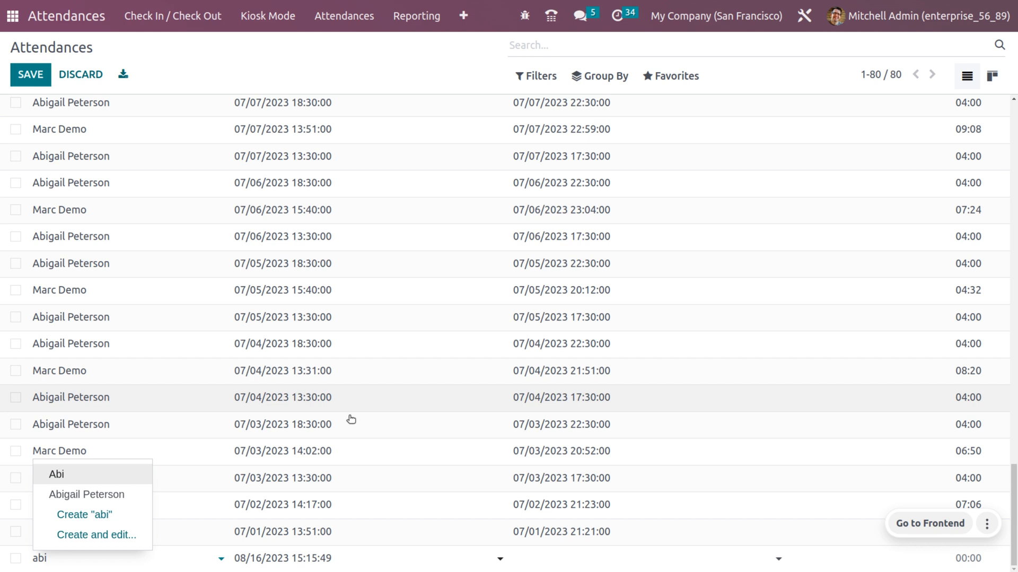
pyautogui.click(56, 474)
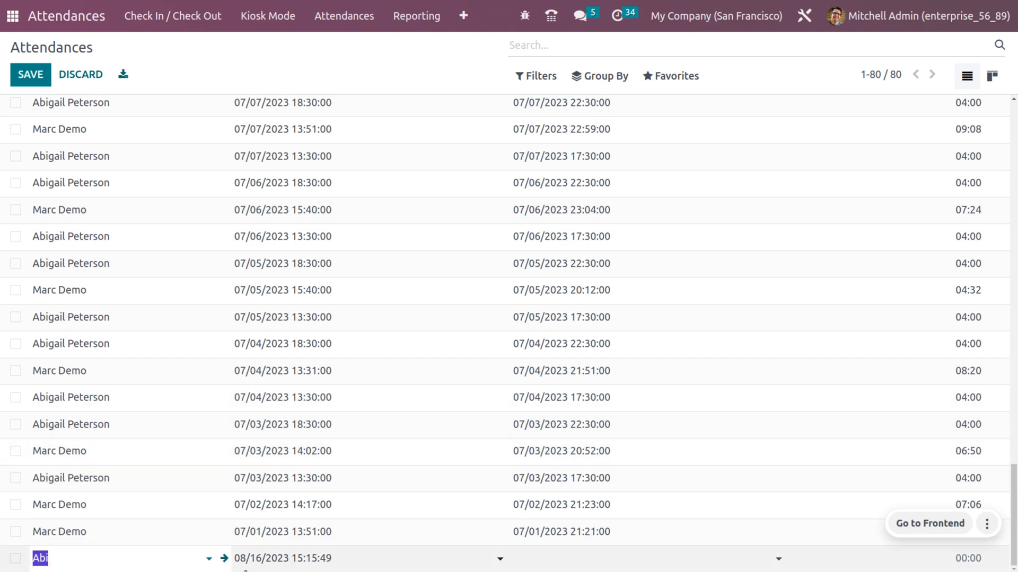
# Set the Check In to 08/01/2023 at 08:00 and begin searching for another app
pyautogui.click(282, 559)
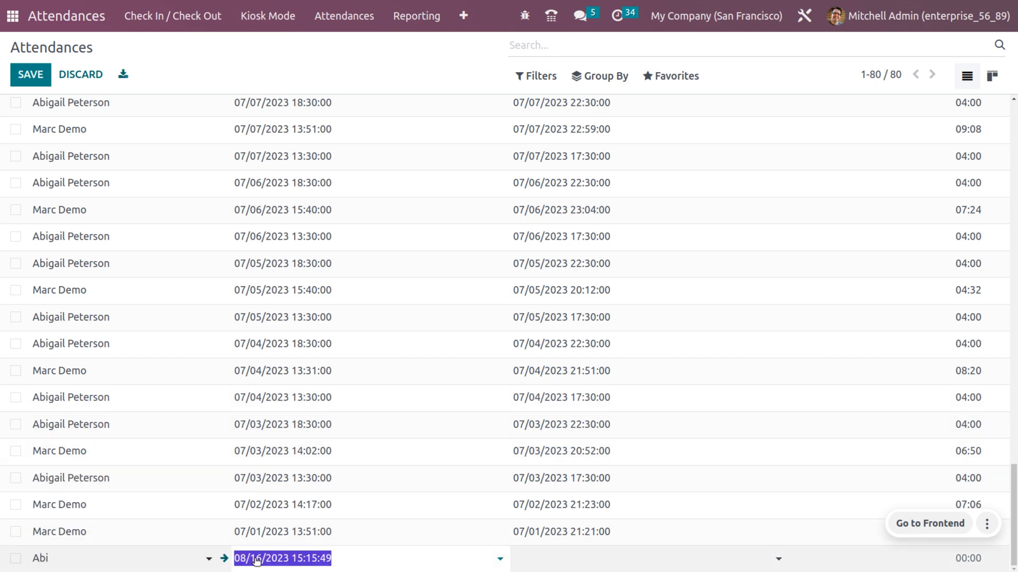
pyautogui.click(282, 559)
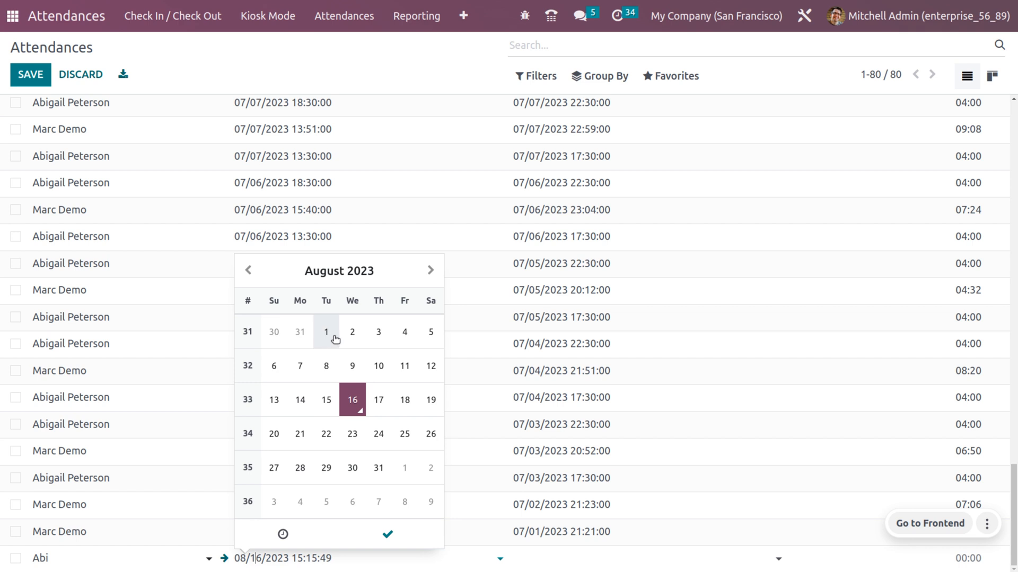
pyautogui.click(325, 332)
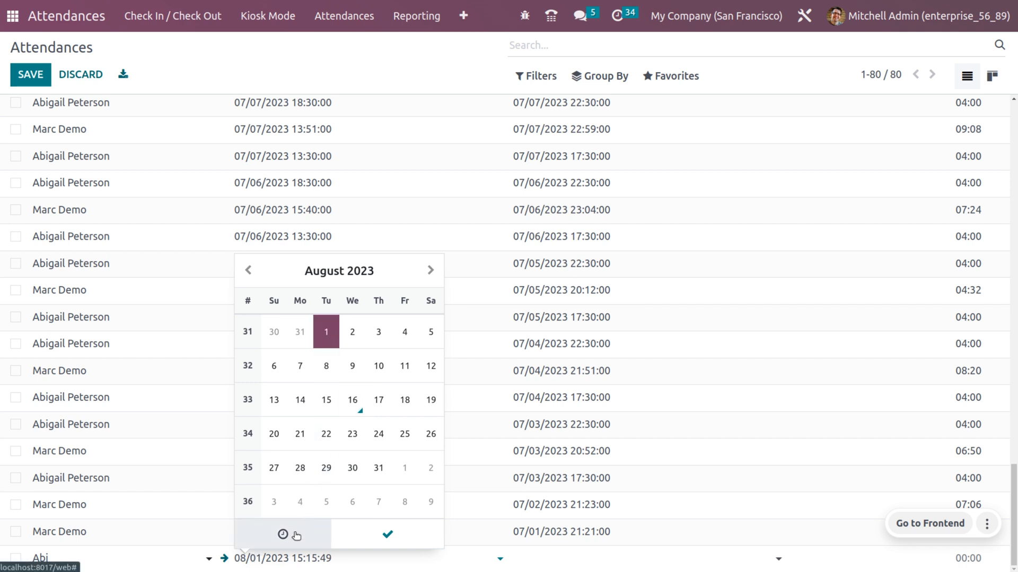
pyautogui.click(282, 534)
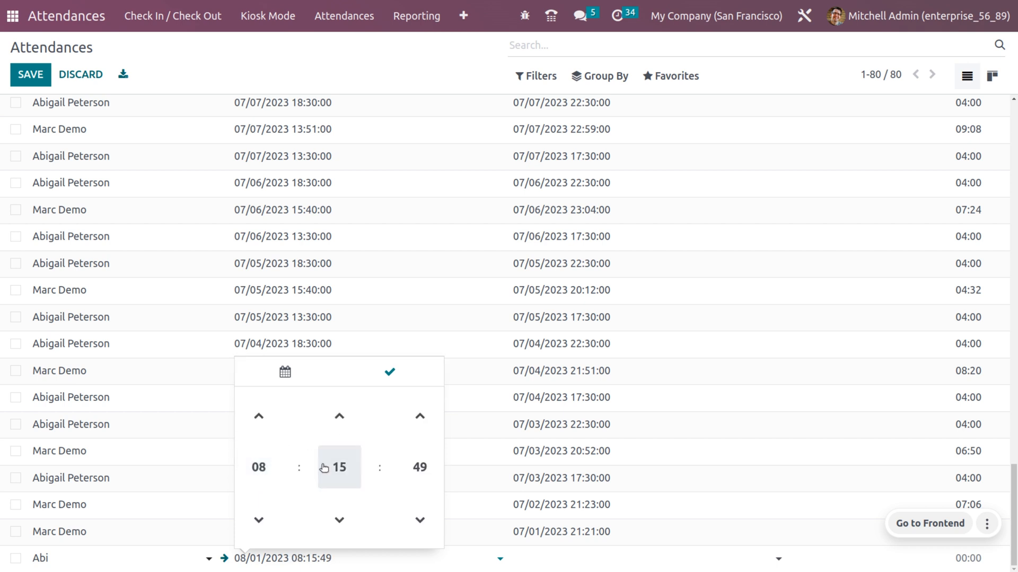
pyautogui.click(389, 372)
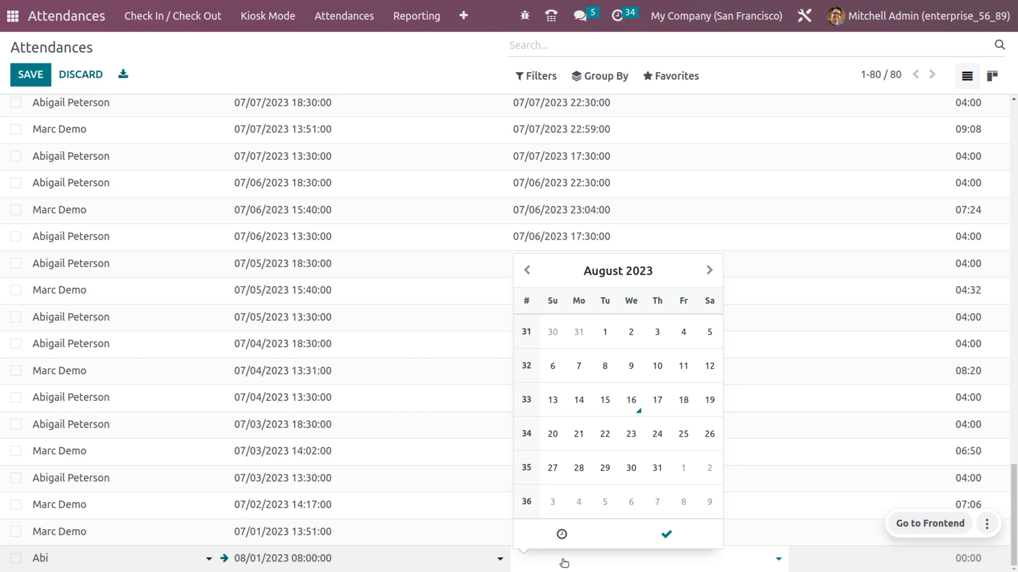
pyautogui.click(604, 332)
pyautogui.write('/p')
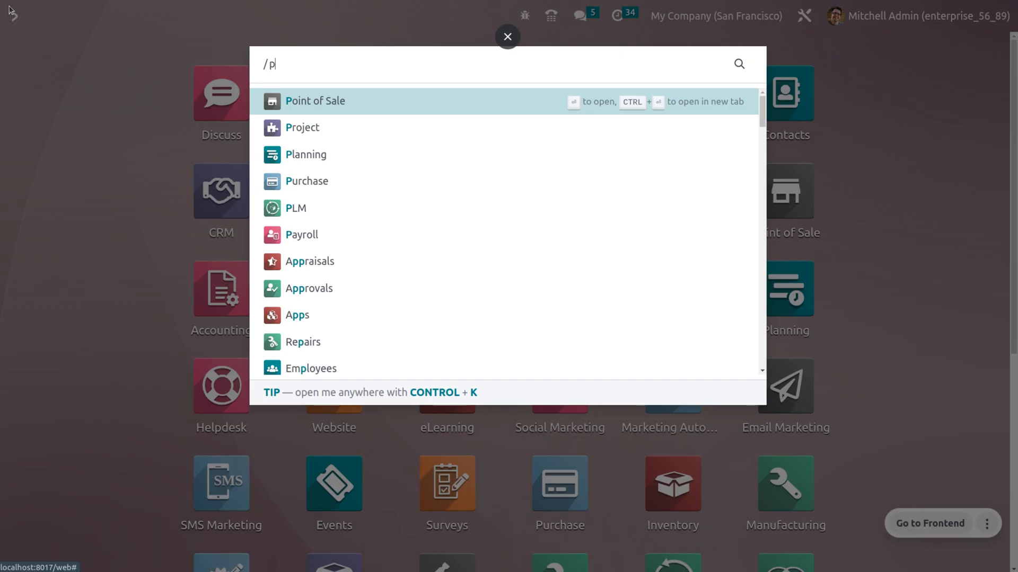
# In Payroll, make a new payslip for Abi with her contract and Regular Pay structure, and save it
pyautogui.click(302, 234)
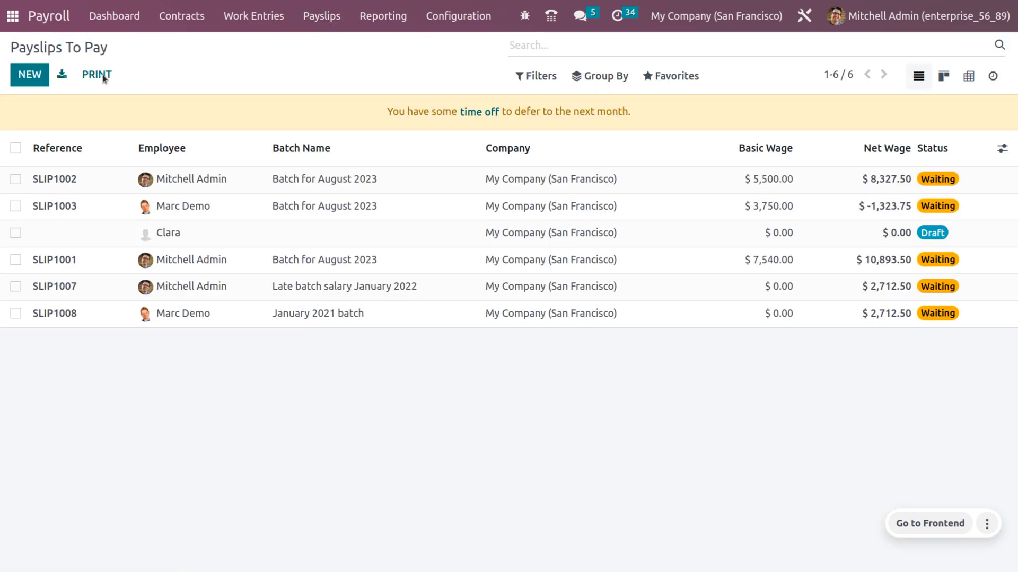
pyautogui.click(30, 74)
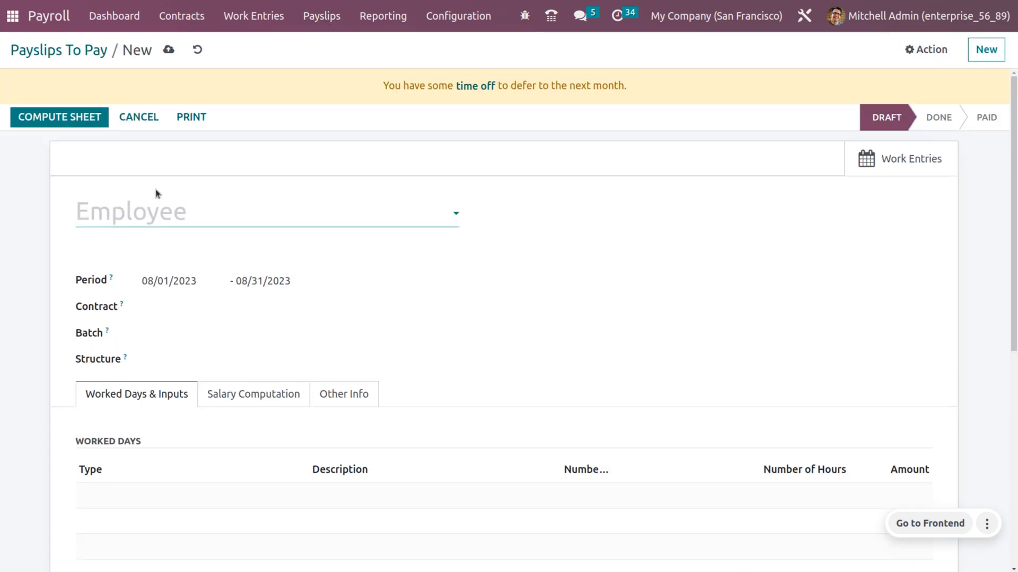
pyautogui.click(260, 211)
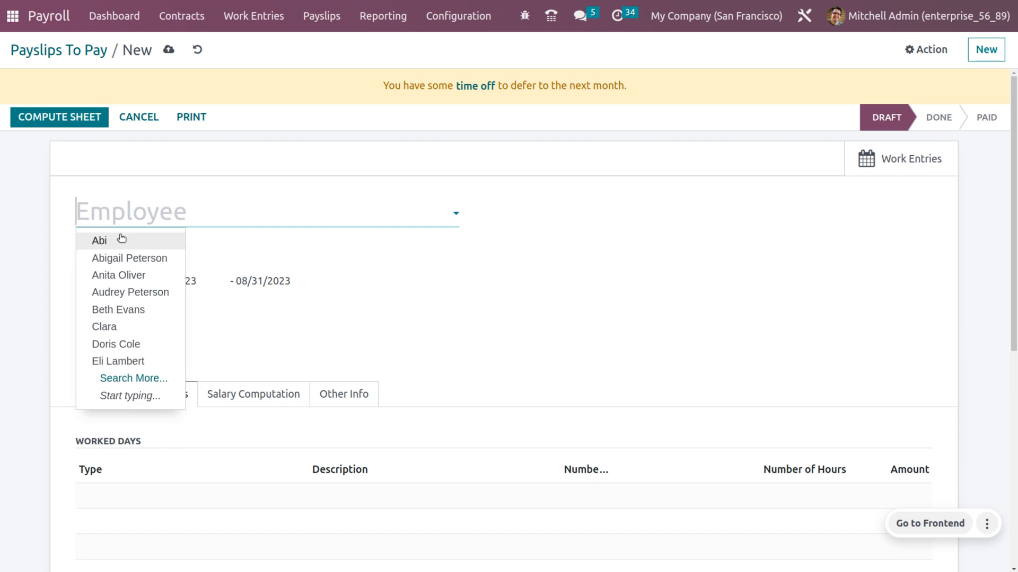
pyautogui.click(100, 241)
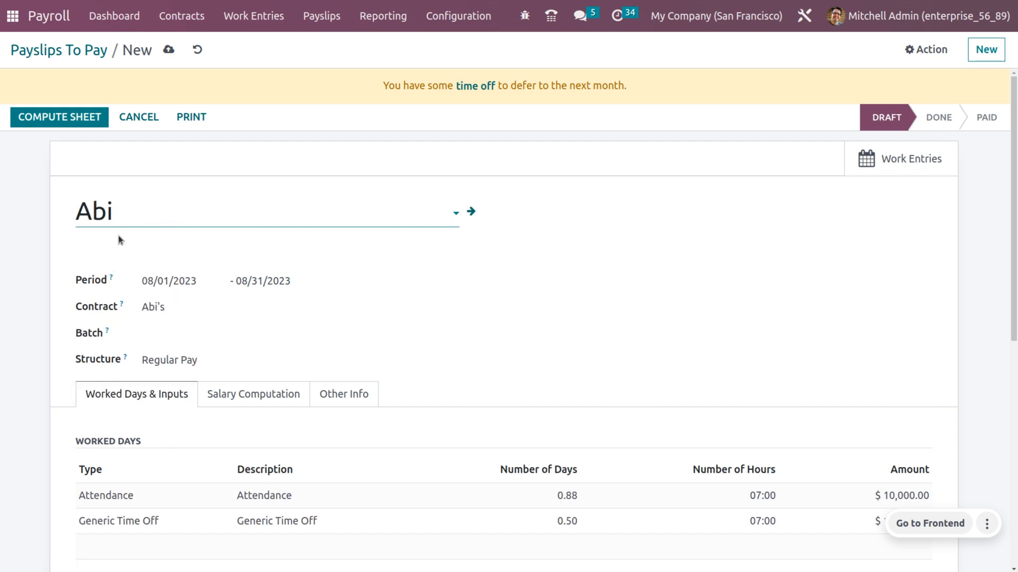
pyautogui.click(260, 307)
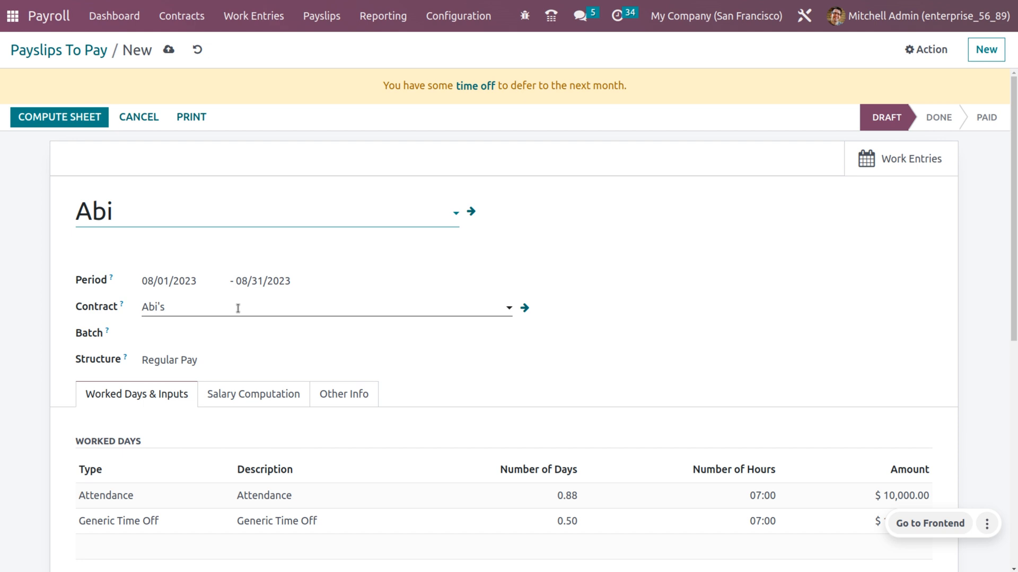
pyautogui.click(129, 211)
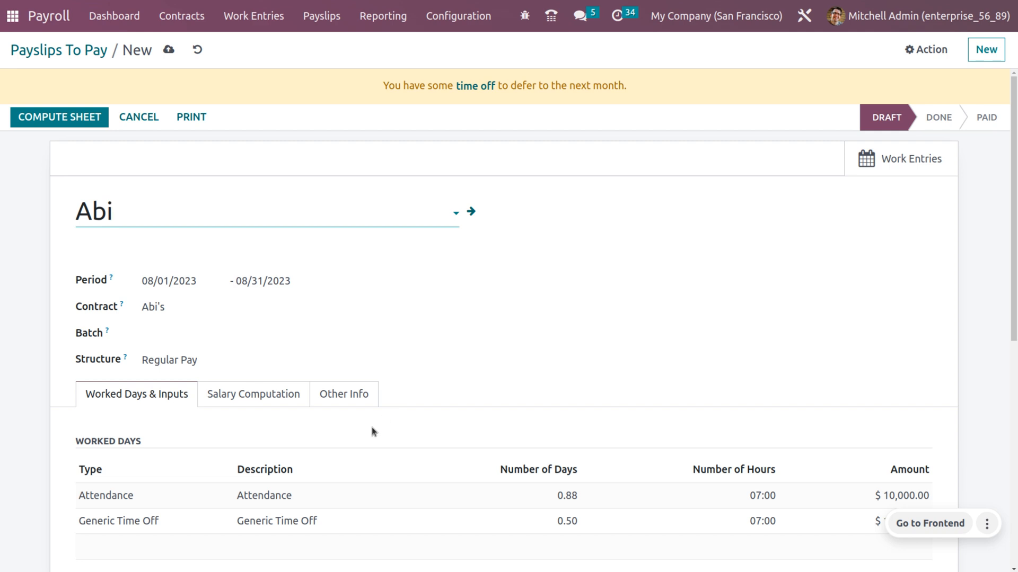
pyautogui.click(110, 211)
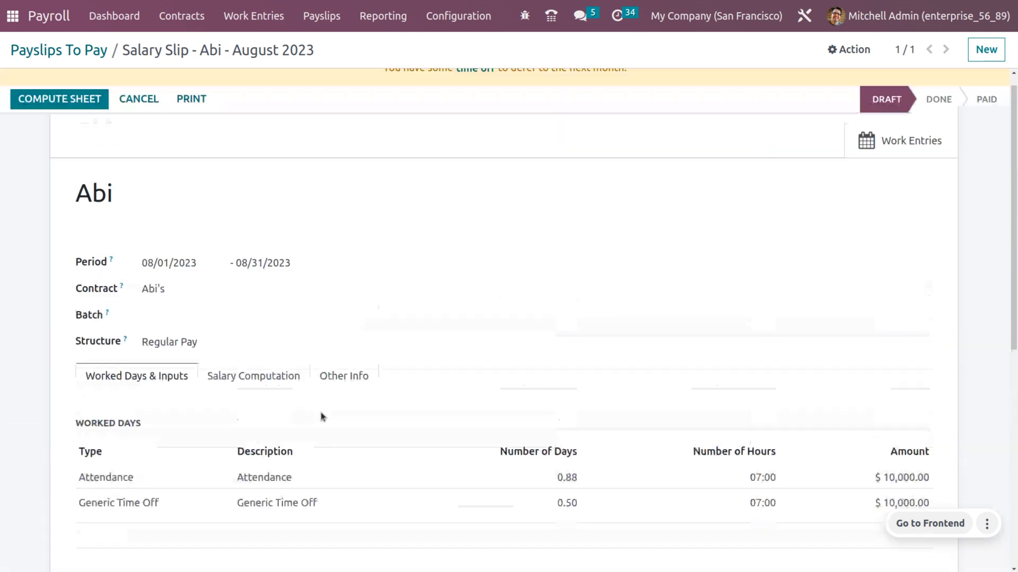
pyautogui.moveTo(60, 98)
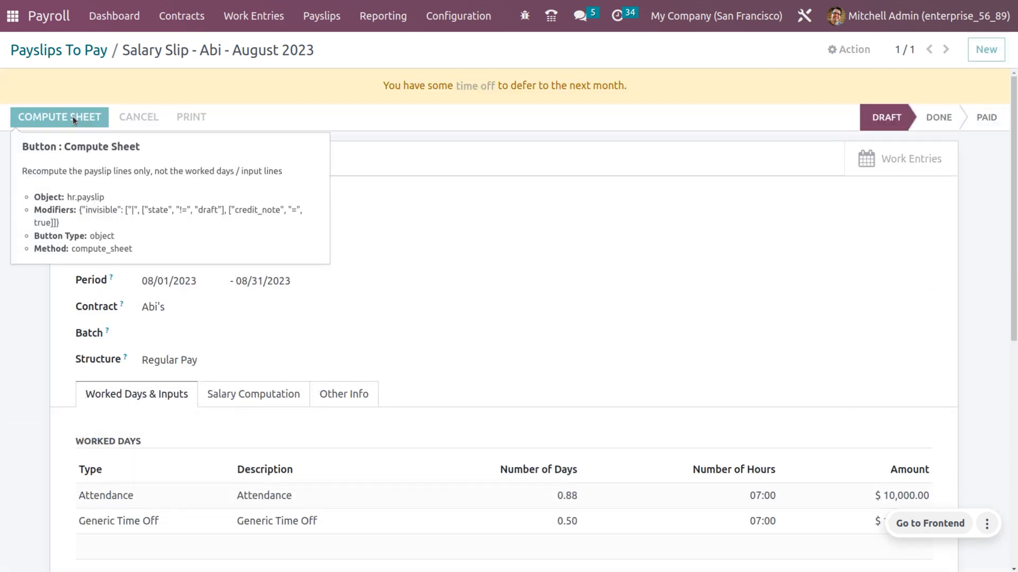
# Compute the sheet and review salary lines from $20,000 basic to $26,708.75 net
pyautogui.click(59, 117)
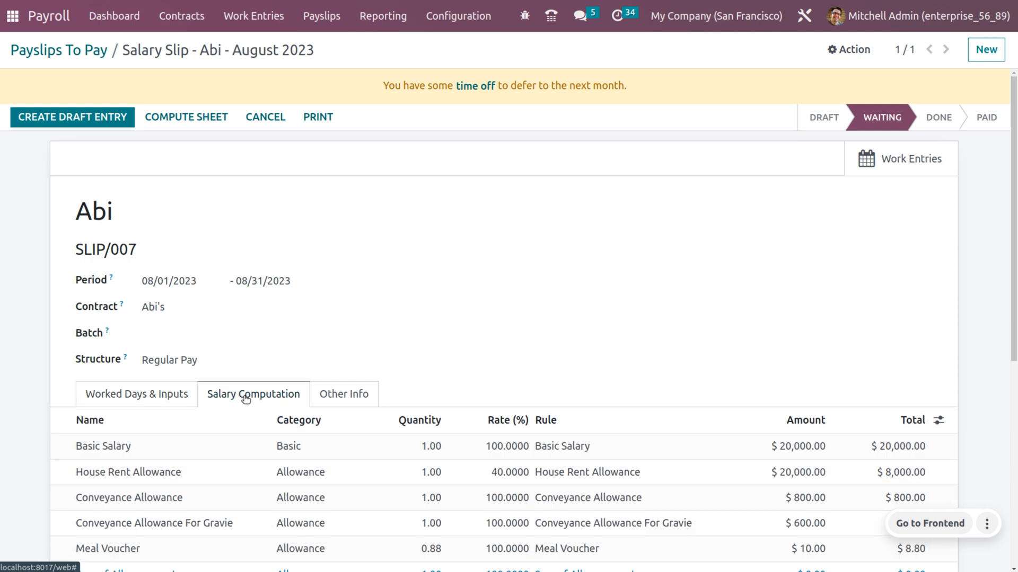
pyautogui.scroll(-3)
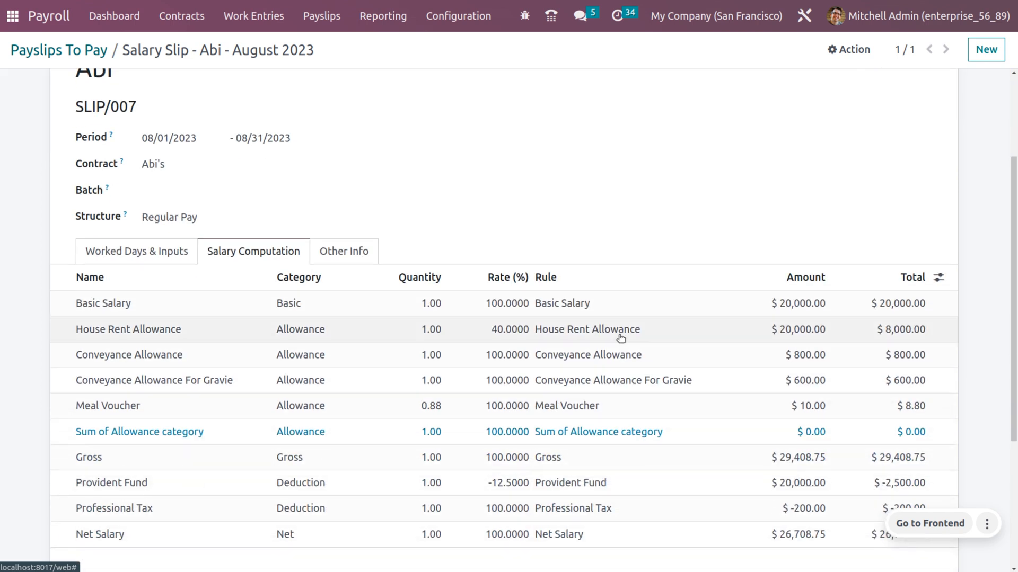
pyautogui.moveTo(621, 337)
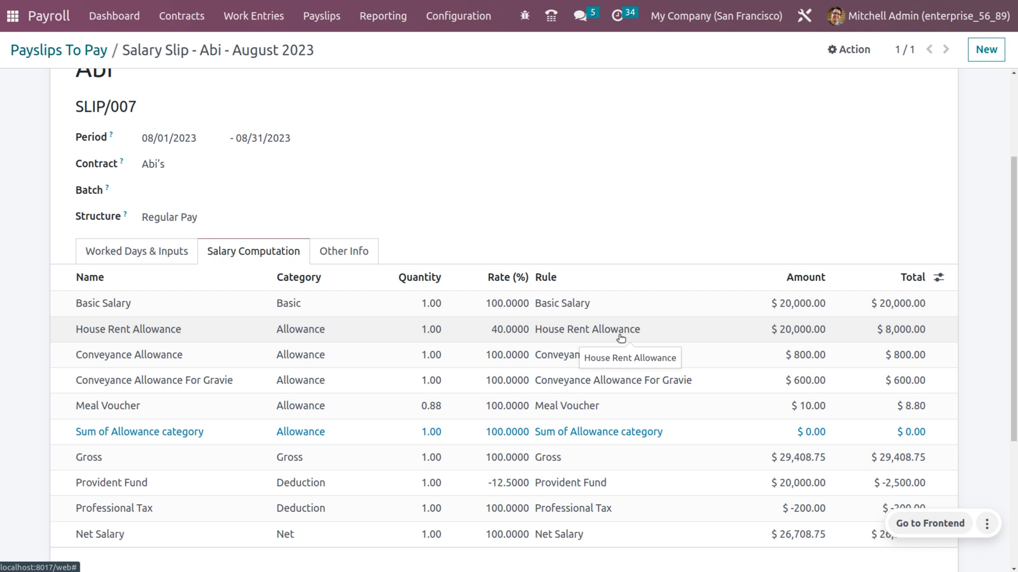
pyautogui.moveTo(632, 339)
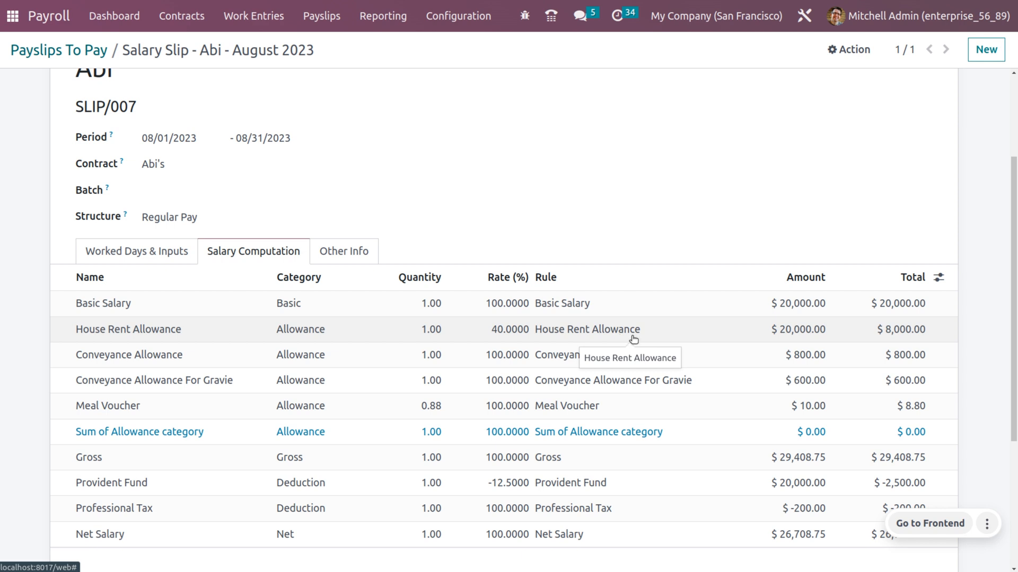
pyautogui.scroll(-3)
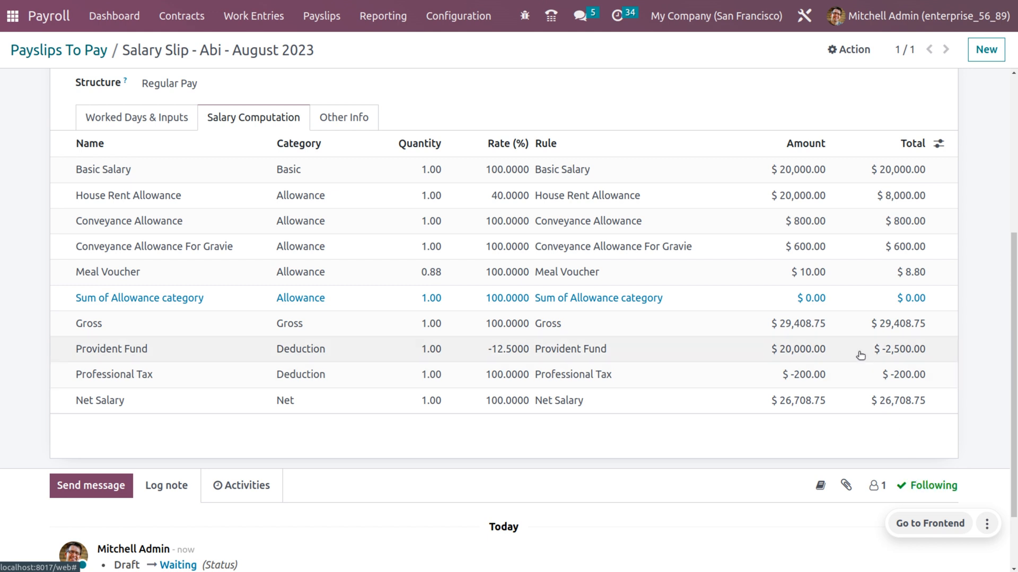
pyautogui.moveTo(860, 360)
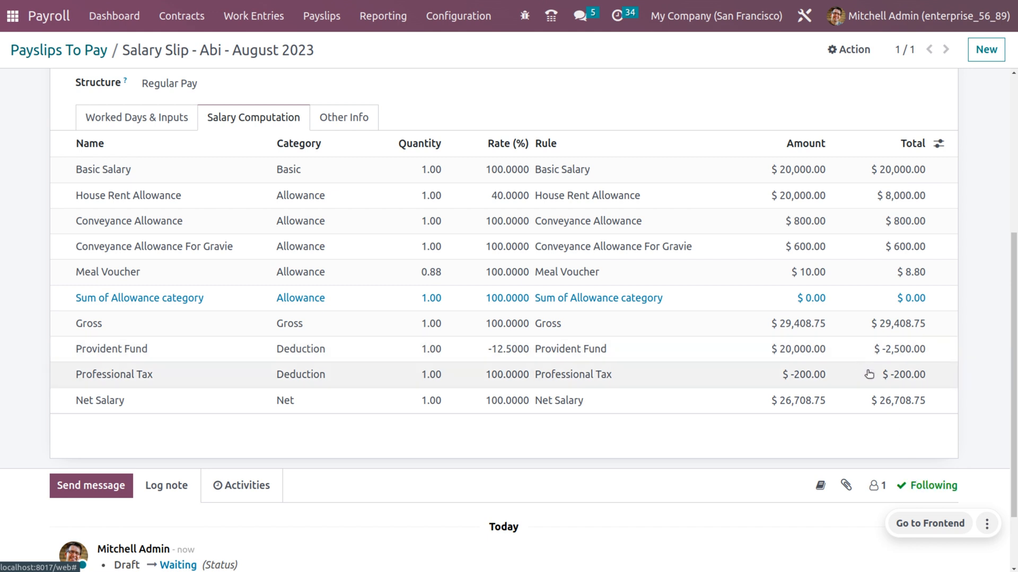
pyautogui.moveTo(904, 440)
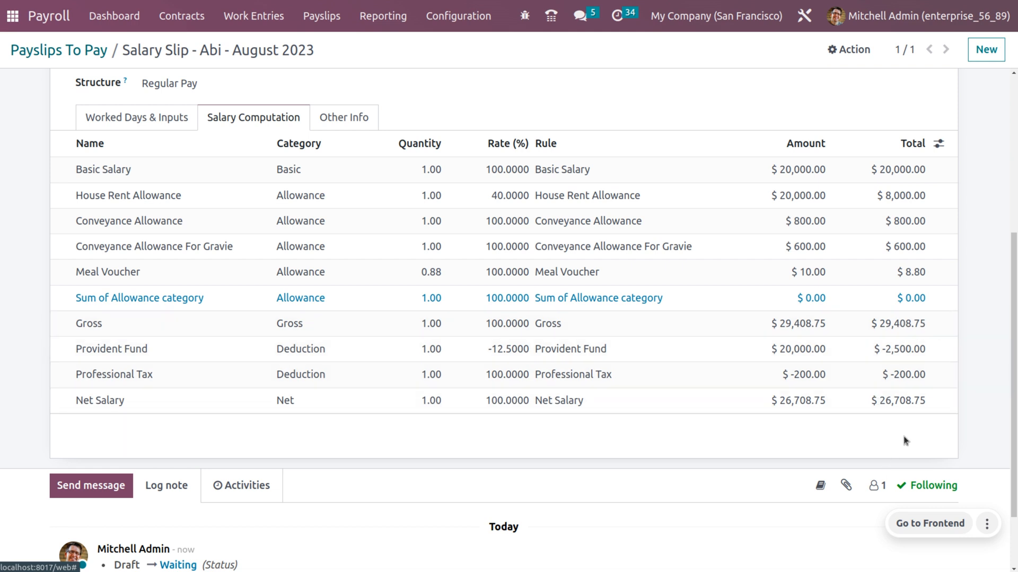
pyautogui.moveTo(926, 424)
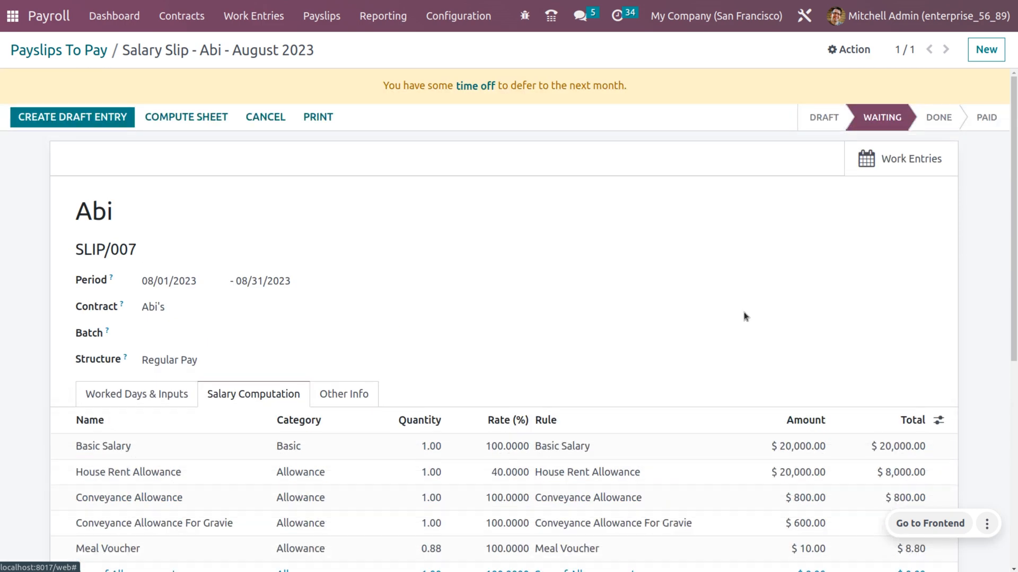
# Create the draft entry to confirm SLIP/007, then mark it as Paid
pyautogui.click(137, 394)
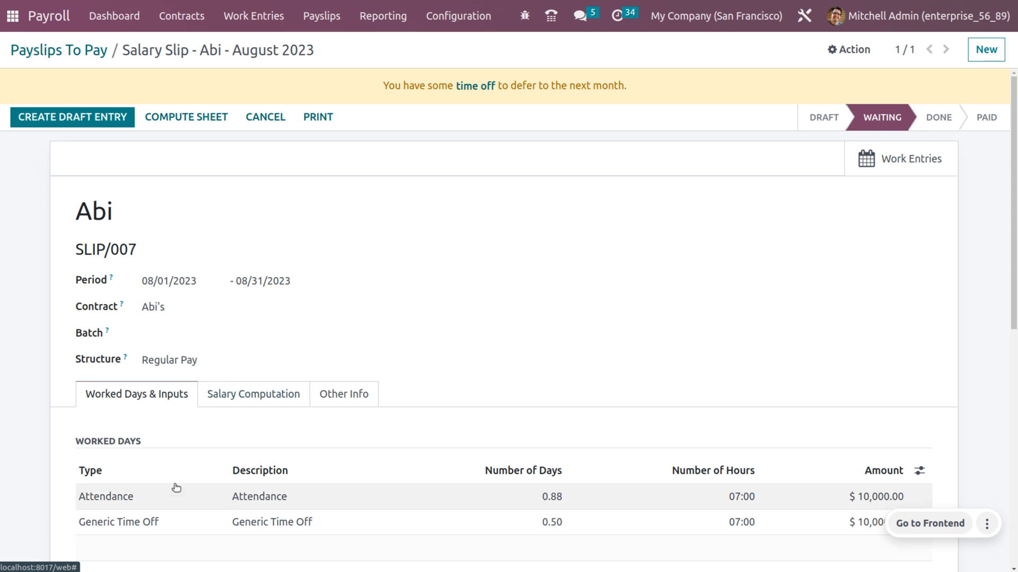
pyautogui.moveTo(125, 131)
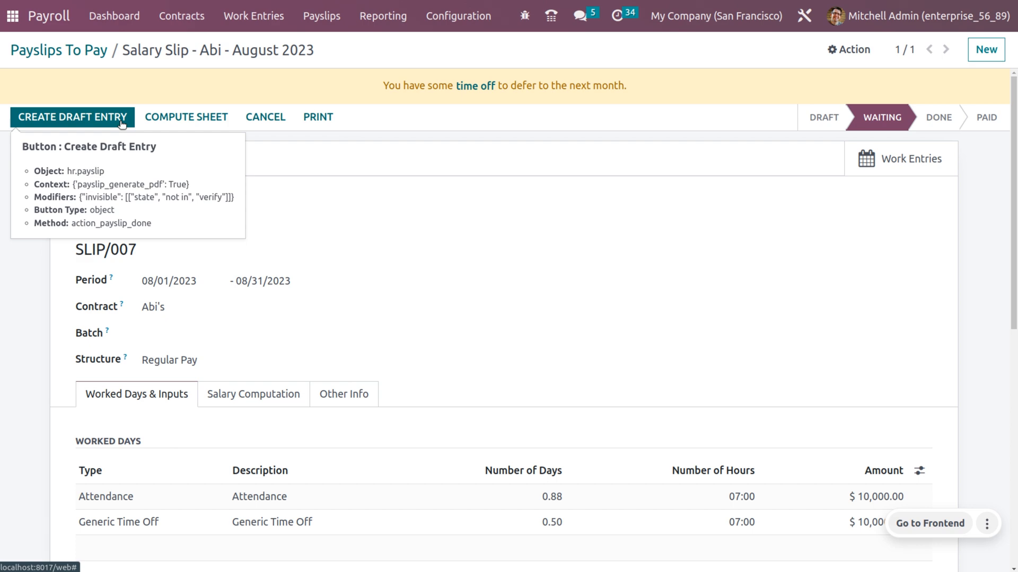
pyautogui.click(72, 116)
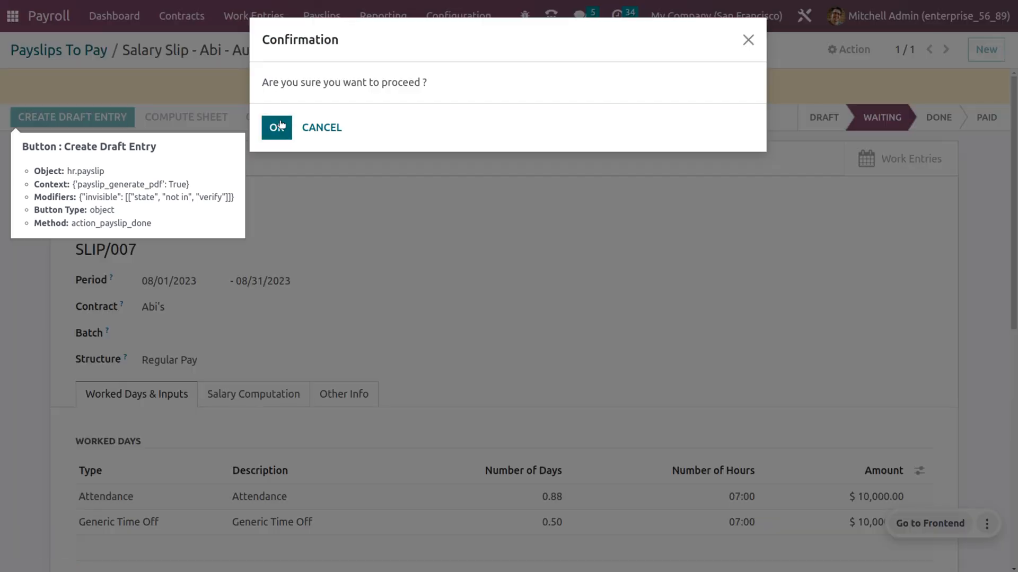
pyautogui.click(274, 127)
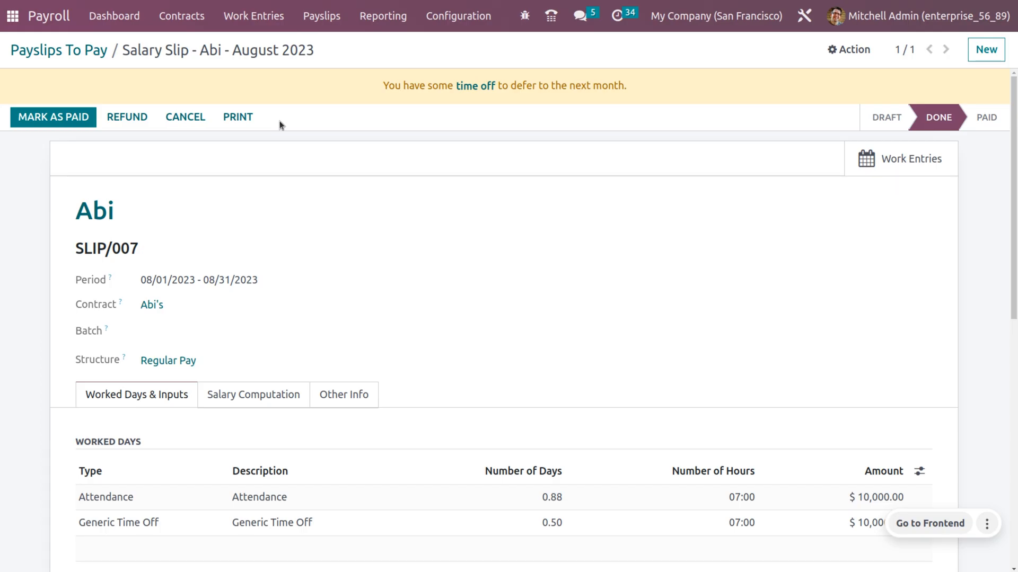
pyautogui.moveTo(53, 116)
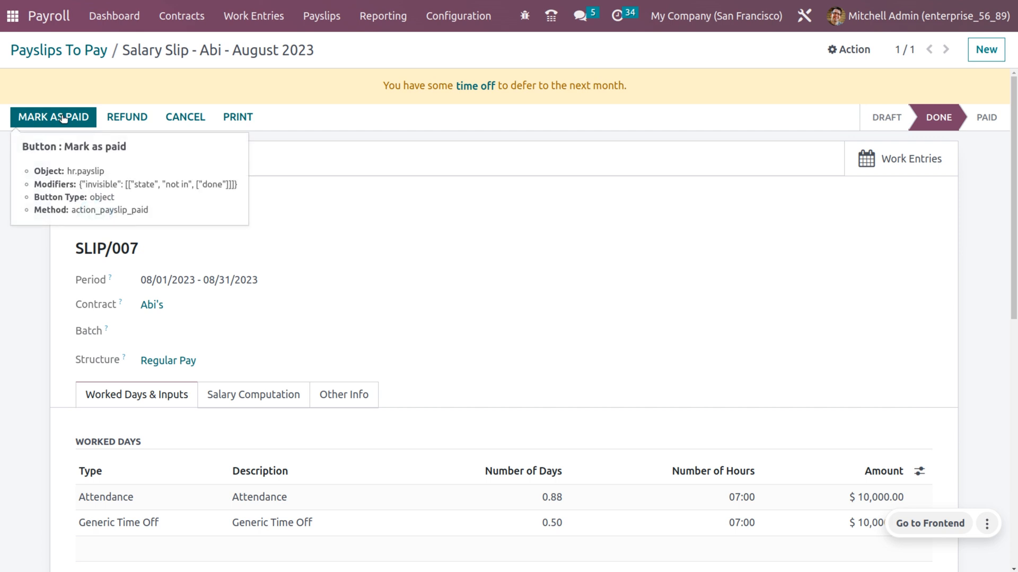
pyautogui.click(53, 116)
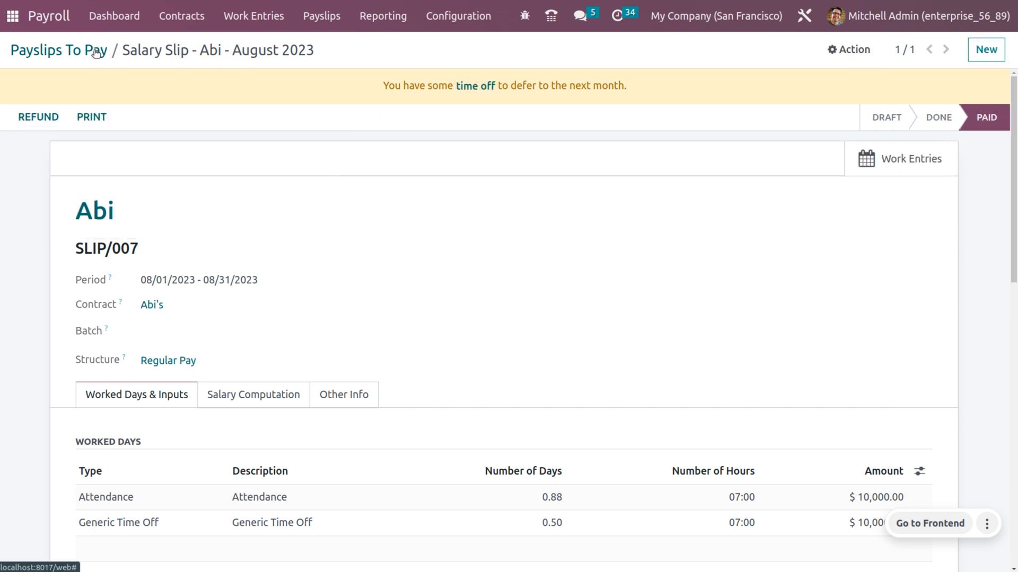
# Show All Payslips without Batch grouping and reopen Abi's Paid SLIP/007
pyautogui.click(320, 16)
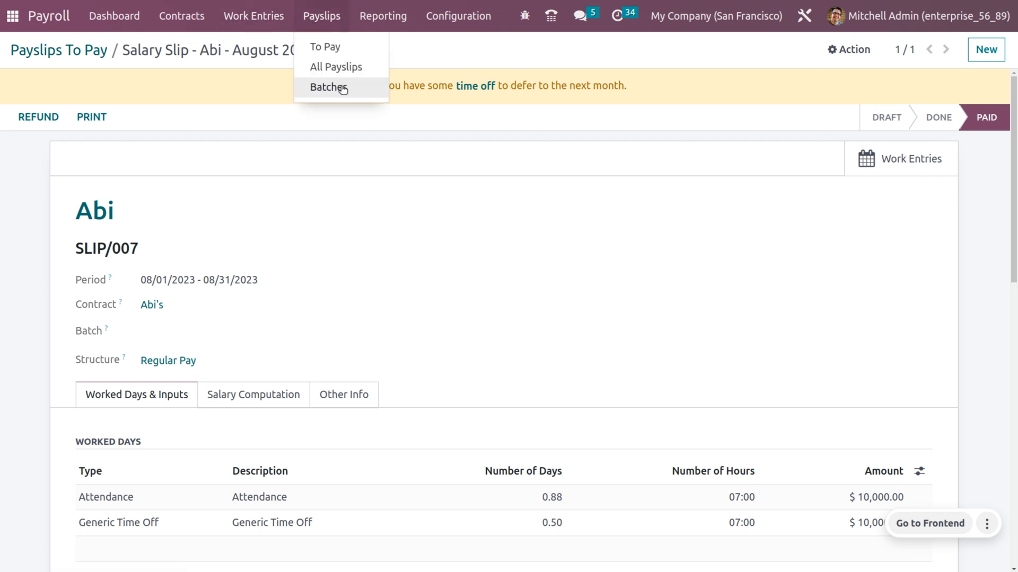
pyautogui.click(328, 88)
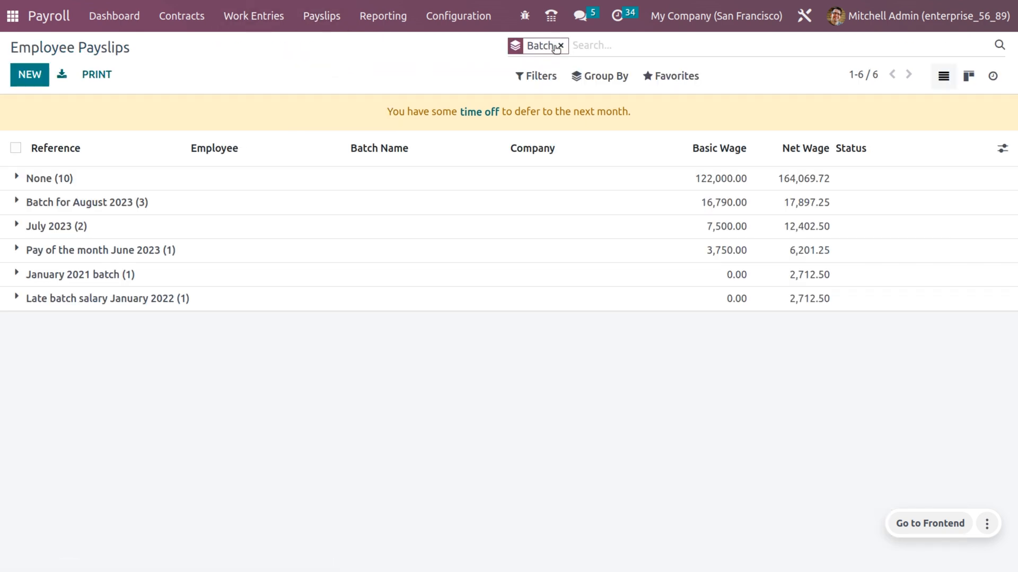
pyautogui.click(560, 45)
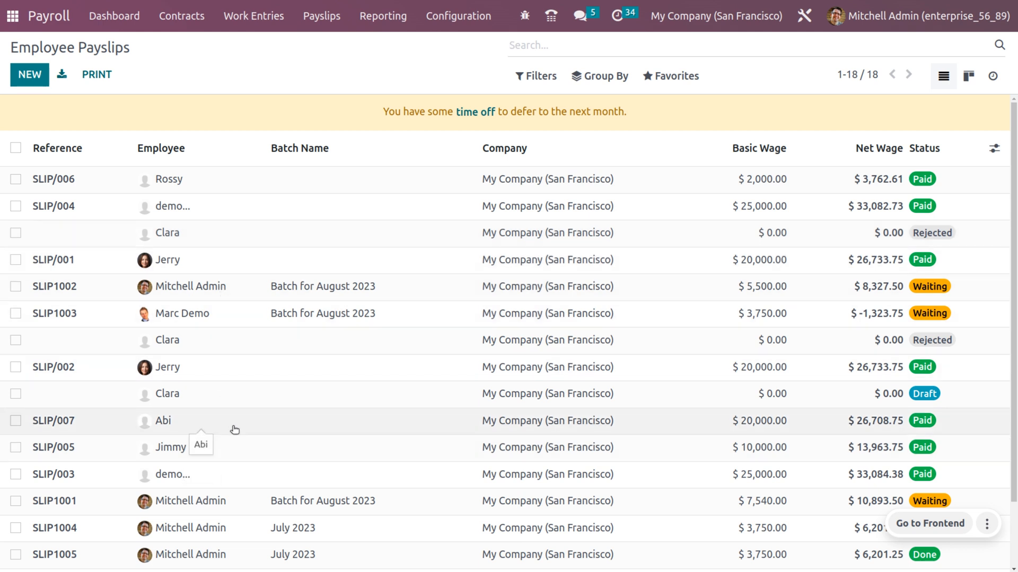
pyautogui.click(54, 421)
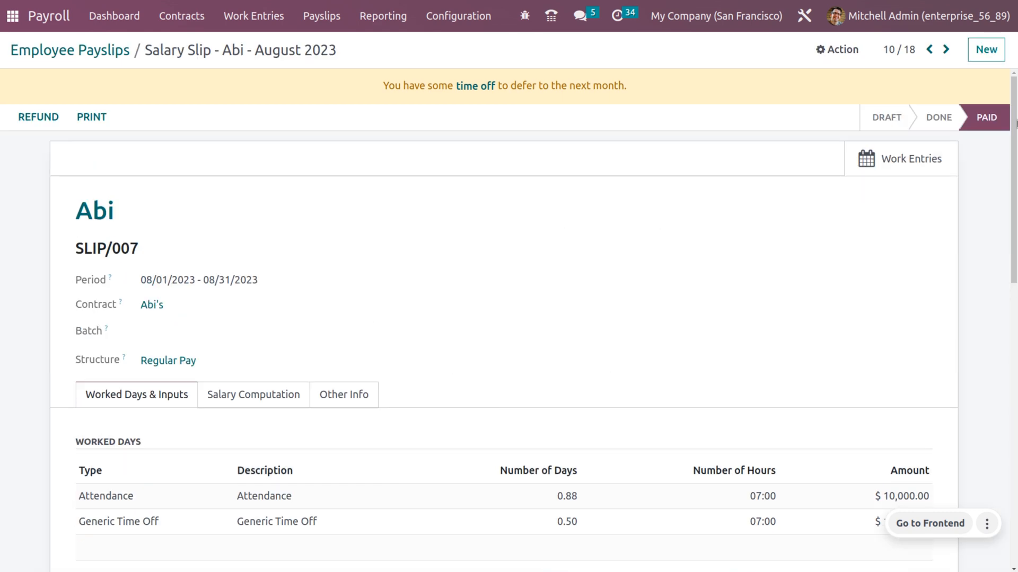
pyautogui.moveTo(561, 136)
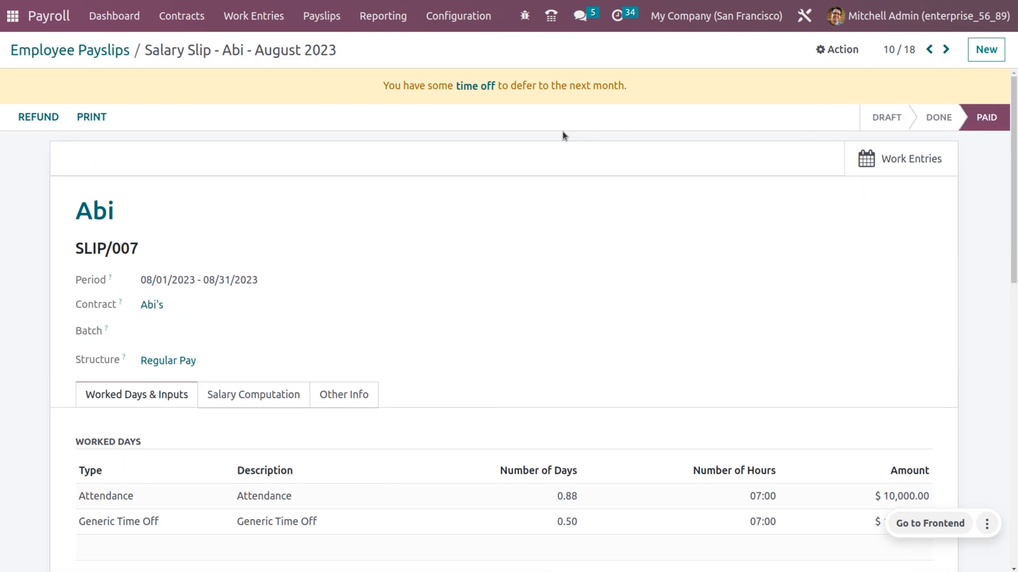